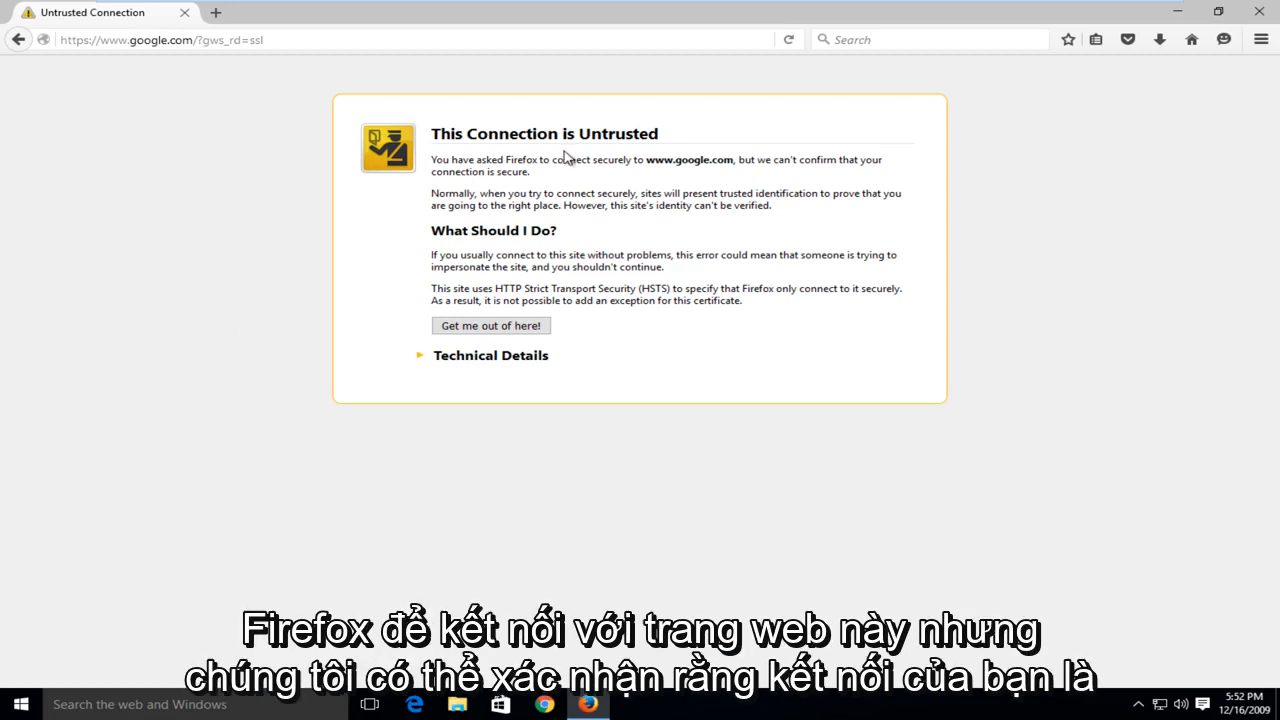
{"action": "mouse_move", "coordinate": [755, 175]}
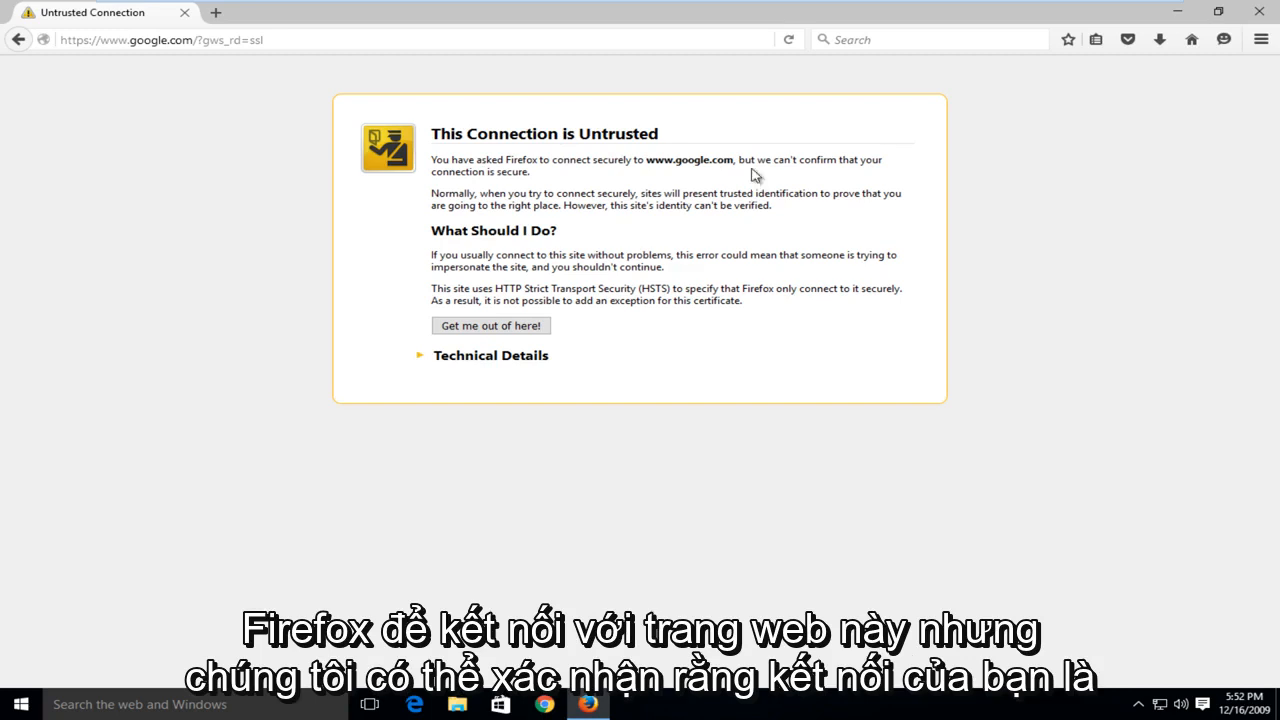
{"action": "mouse_move", "coordinate": [450, 190]}
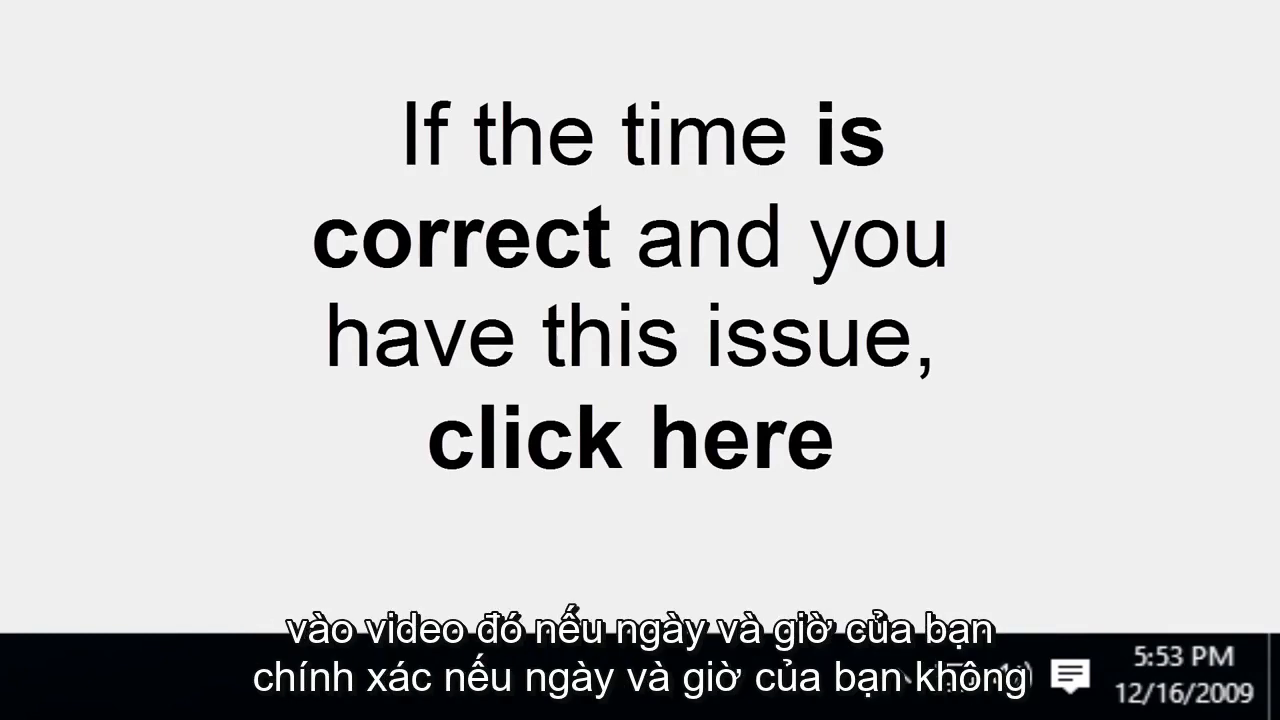
{"action": "mouse_move", "coordinate": [1190, 690]}
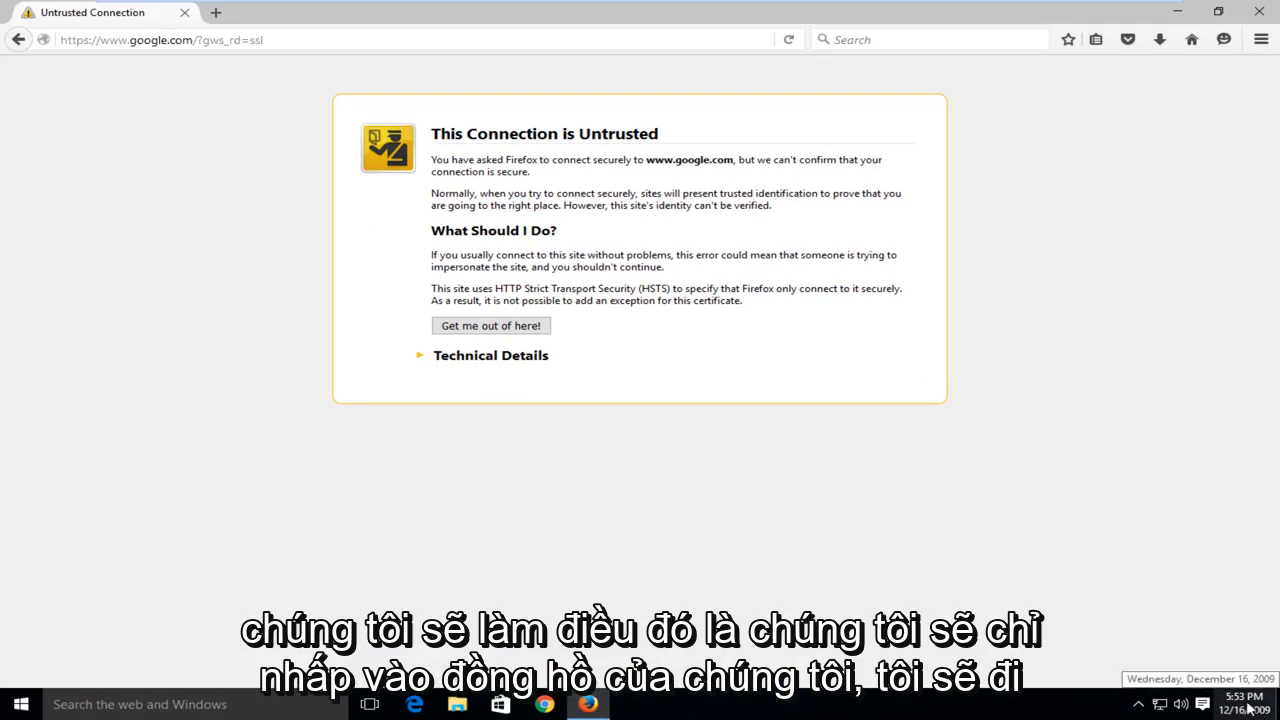
Open Date and time settings from the taskbar clock, showing December 16, 2009
{"action": "left_click", "coordinate": [1243, 704]}
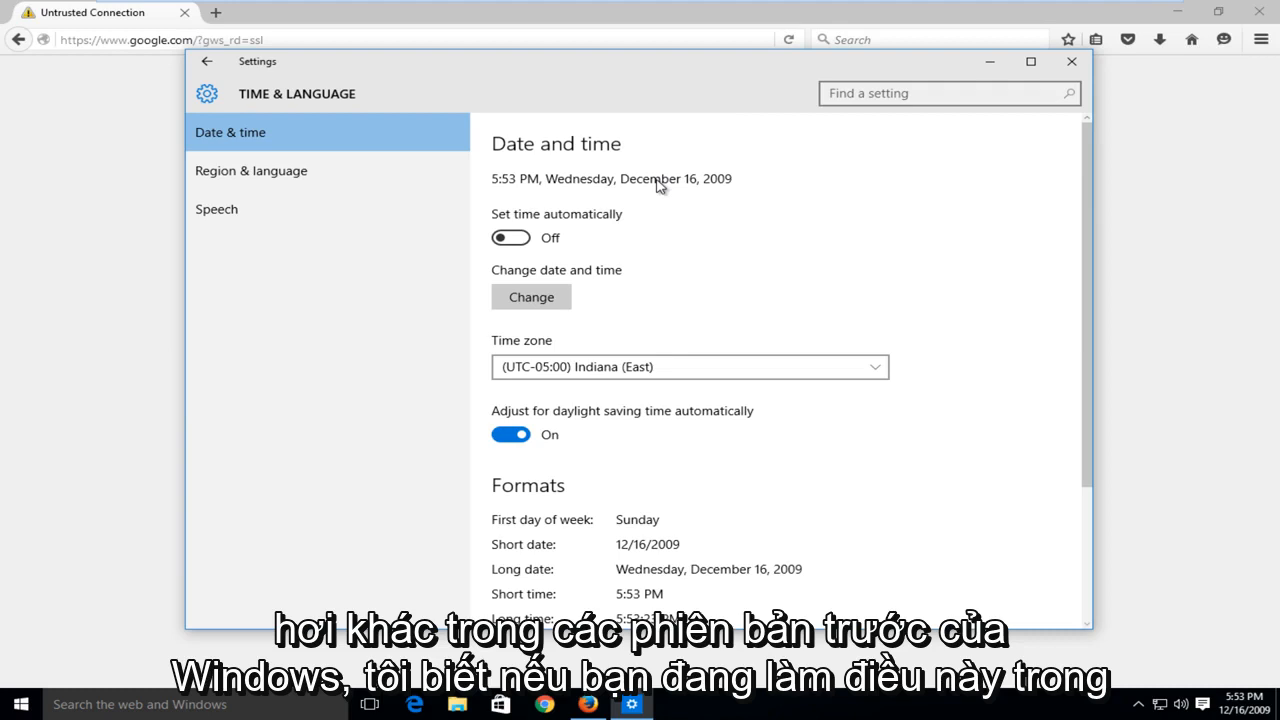
{"action": "mouse_move", "coordinate": [615, 193]}
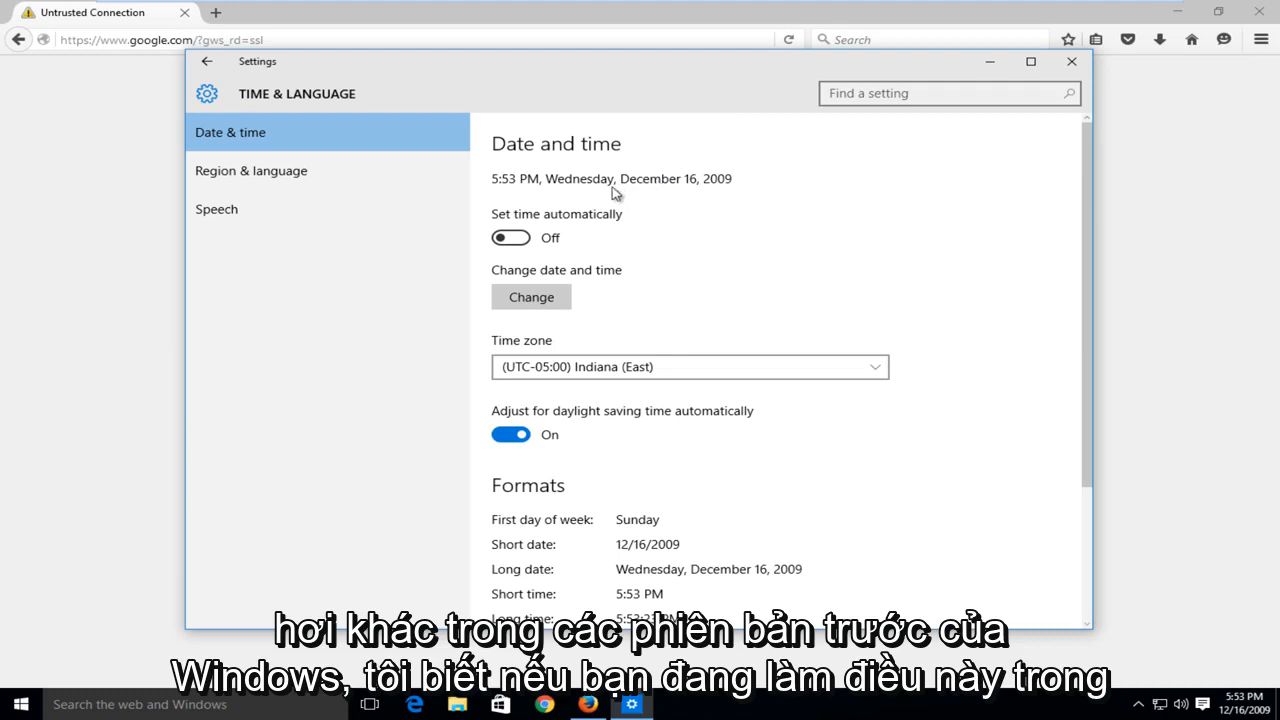
{"action": "mouse_move", "coordinate": [513, 328]}
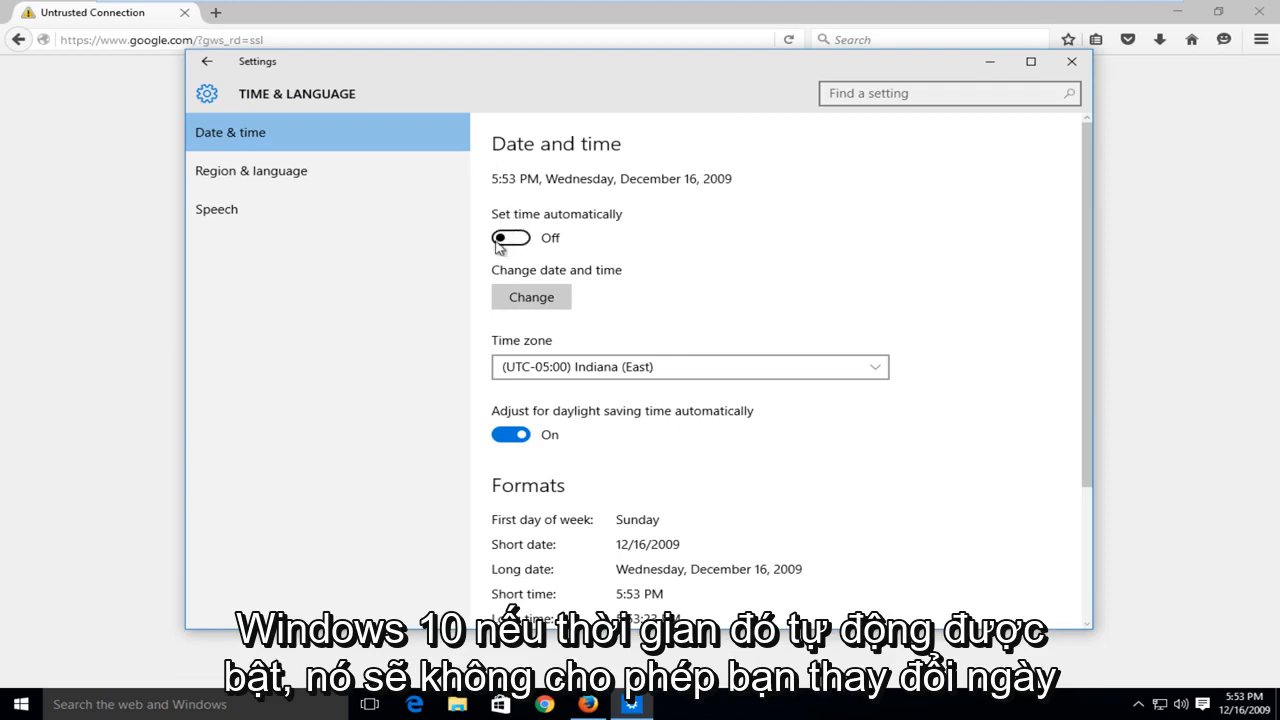
Toggle automatic time on to correct the date, then off, and start manual editing
{"action": "left_click", "coordinate": [511, 237]}
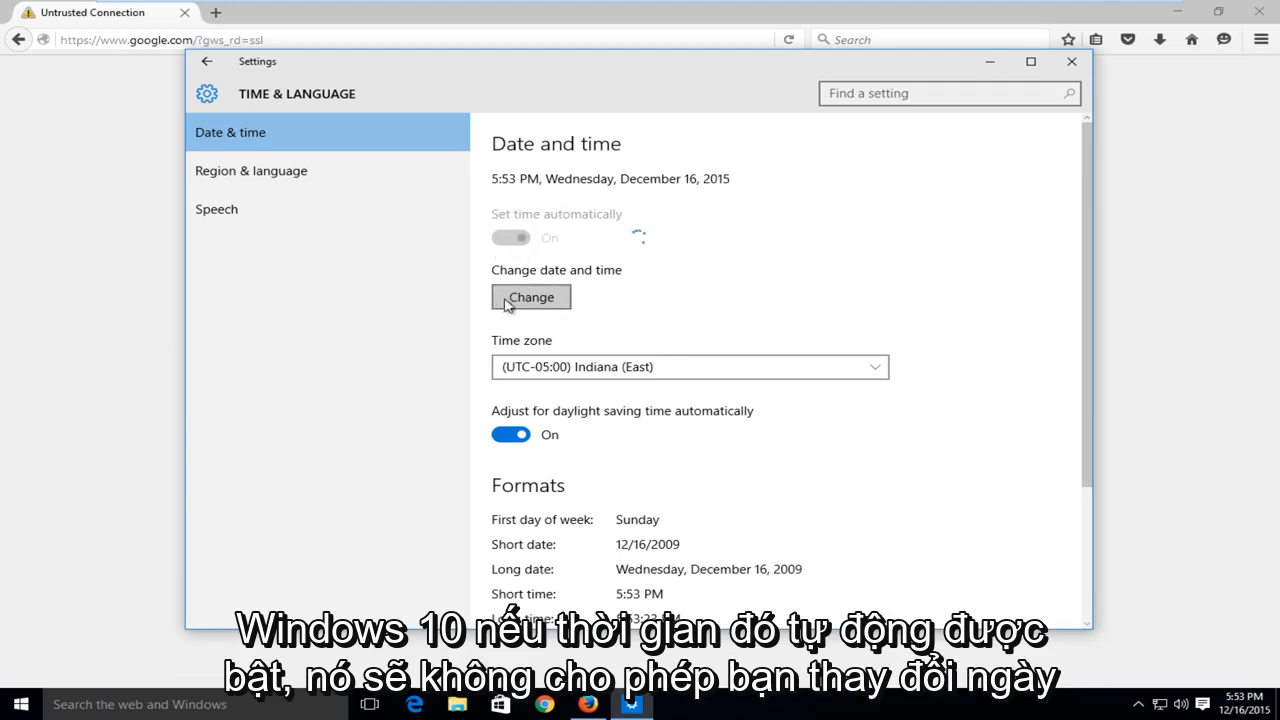
{"action": "left_click", "coordinate": [511, 237]}
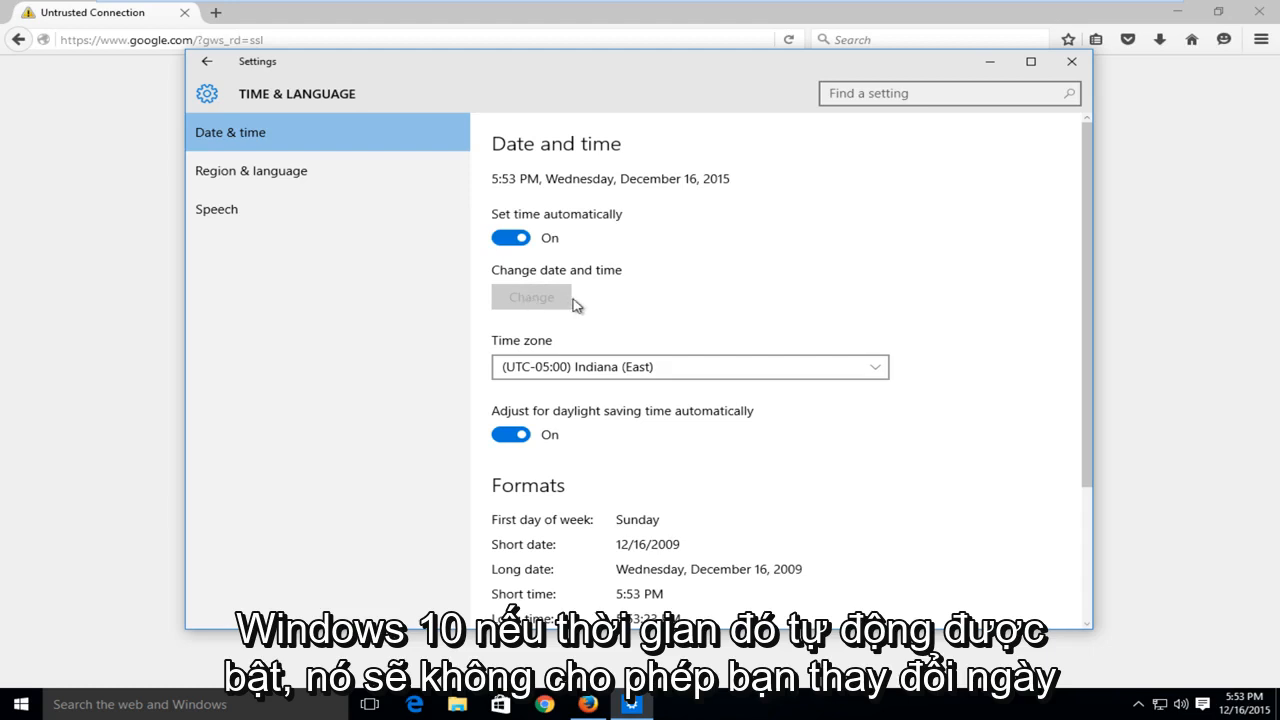
{"action": "mouse_move", "coordinate": [535, 307]}
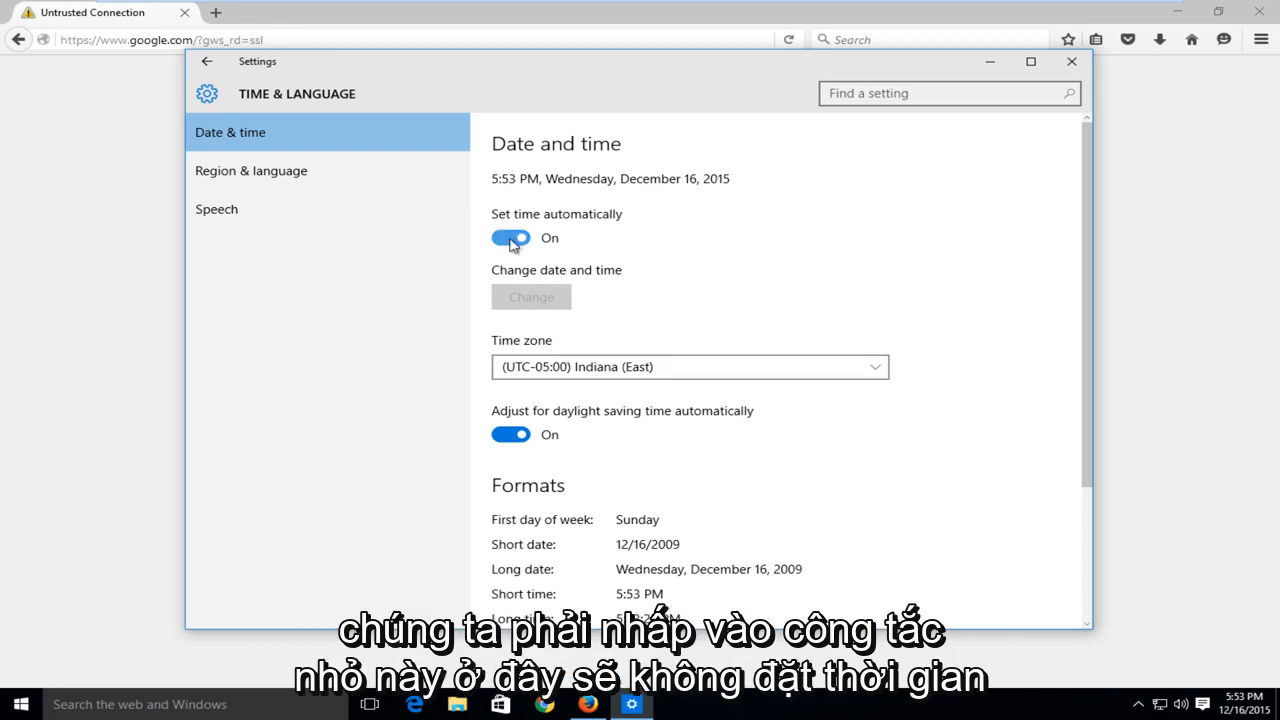
{"action": "left_click", "coordinate": [510, 238]}
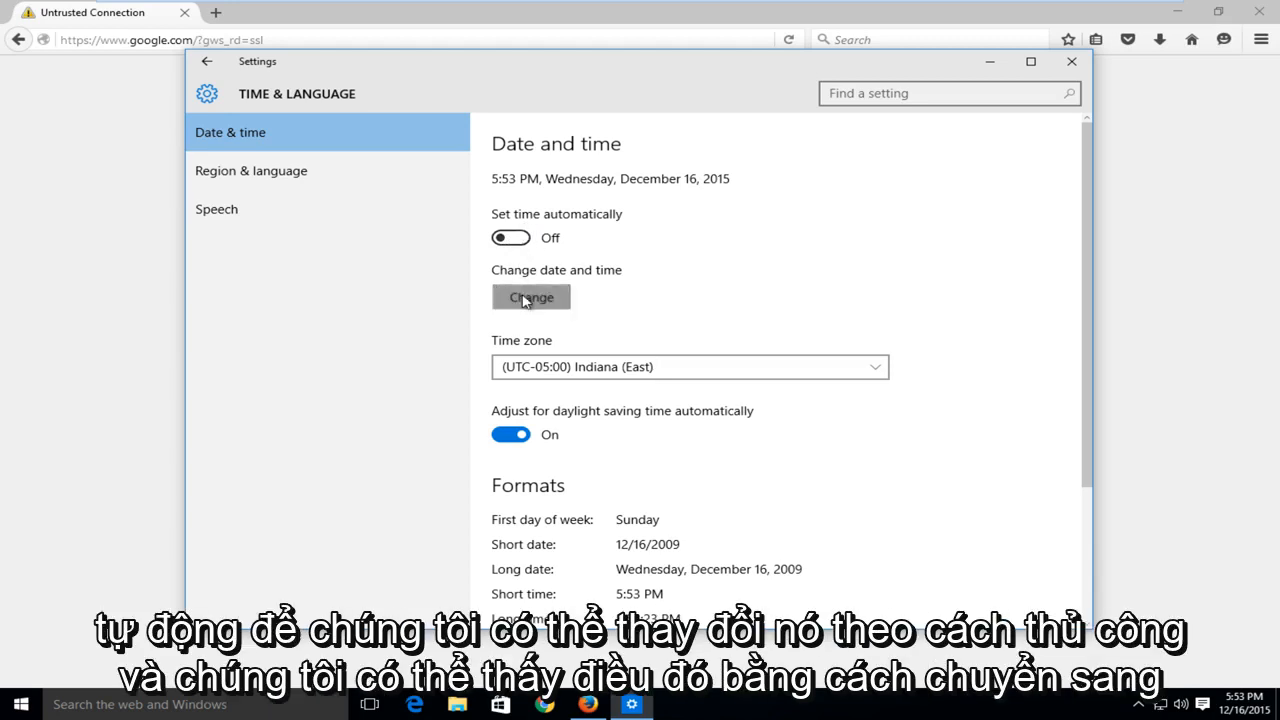
{"action": "left_click", "coordinate": [531, 297]}
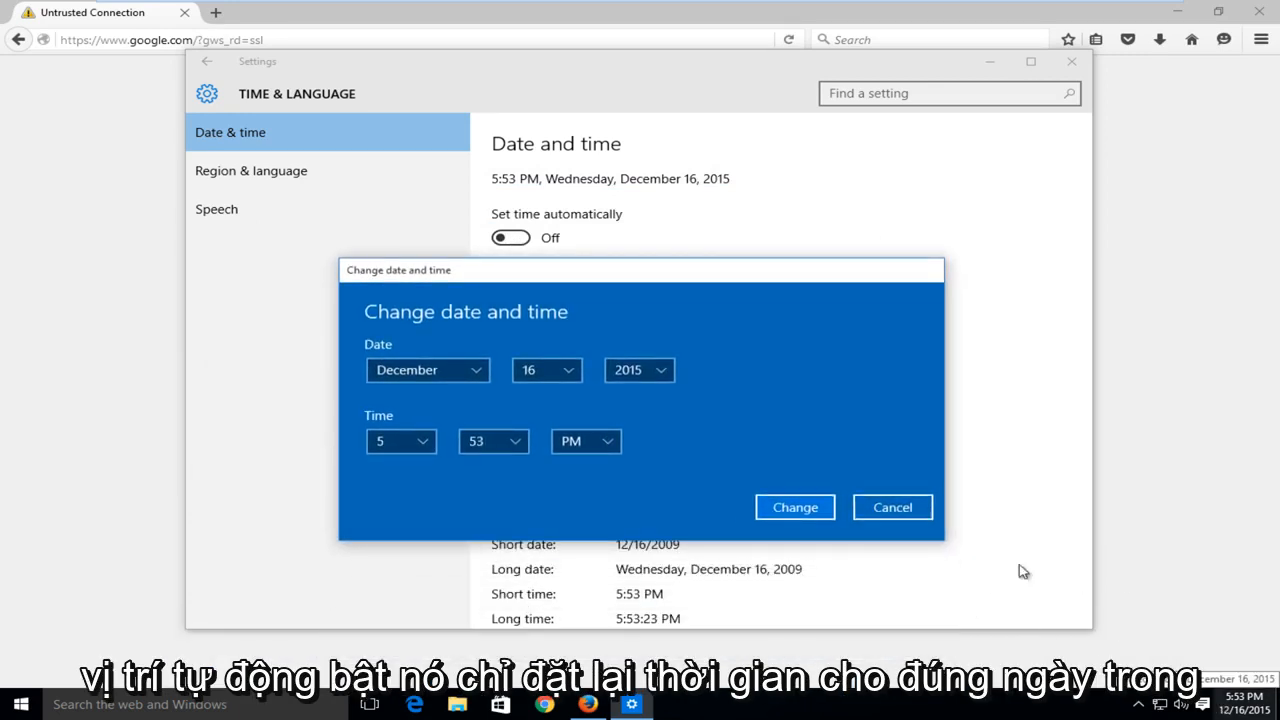
{"action": "left_click", "coordinate": [639, 369]}
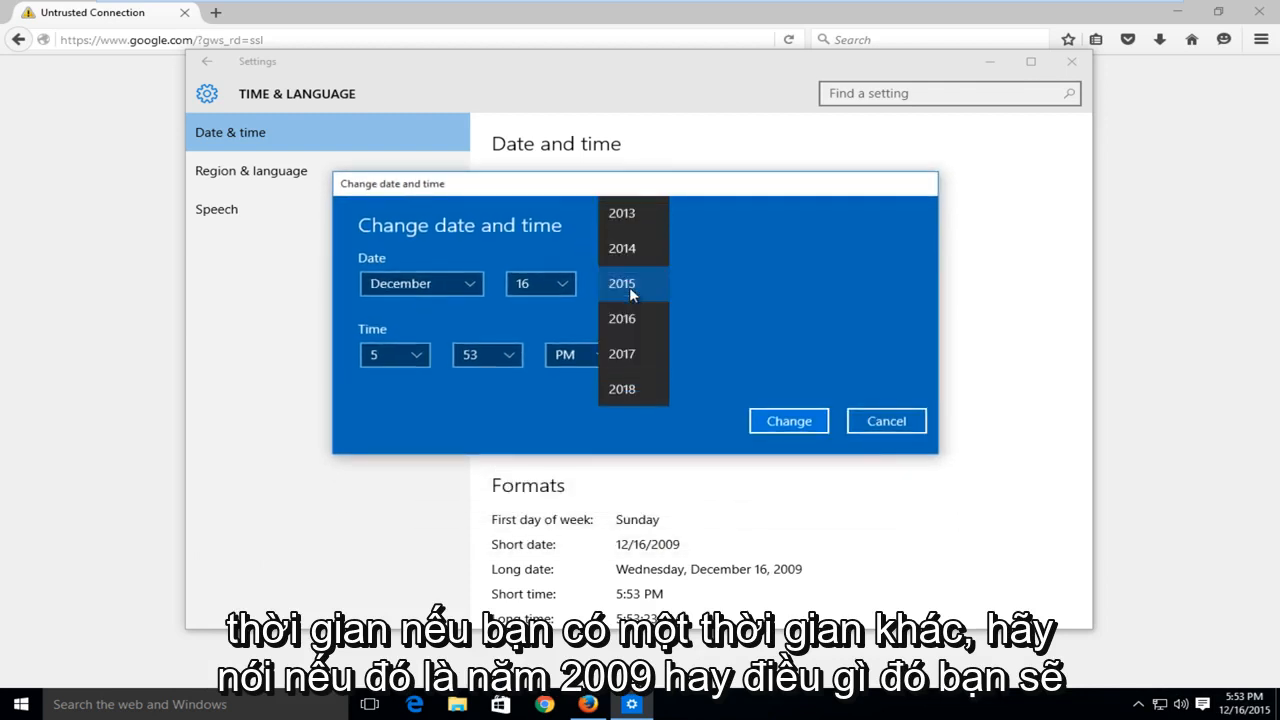
{"action": "scroll", "scroll_direction": "up", "scroll_amount": 3}
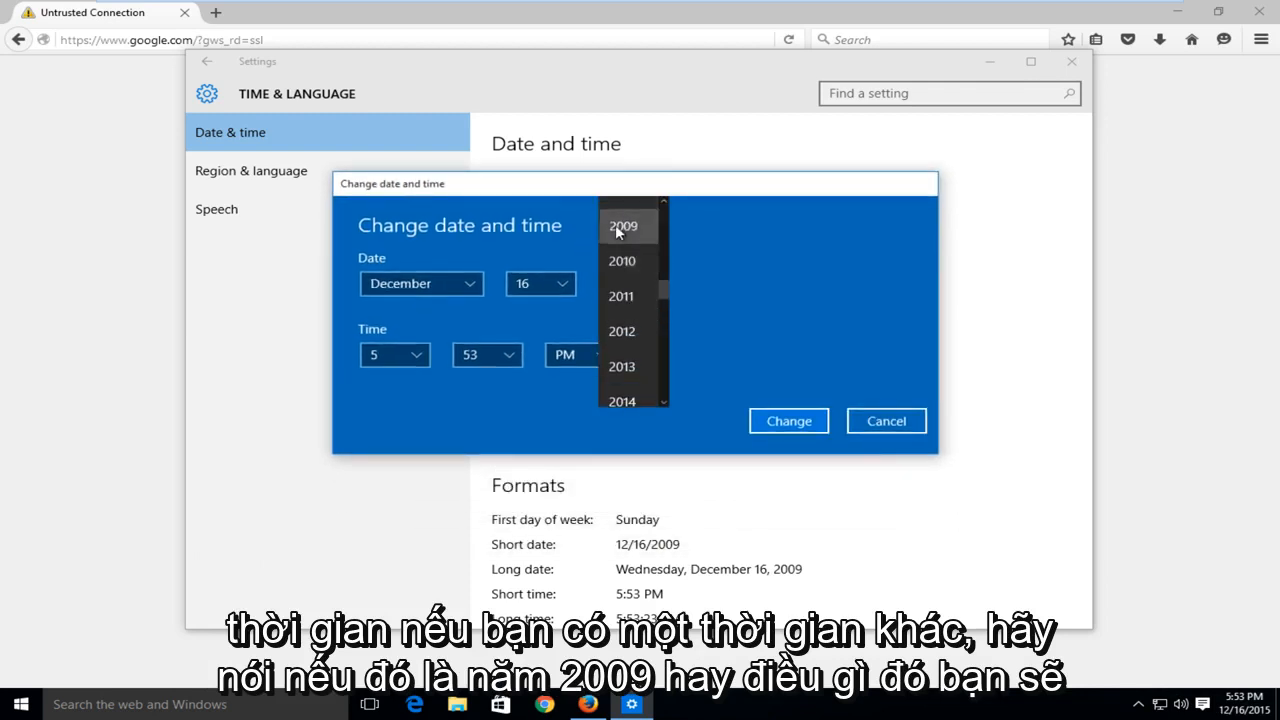
{"action": "scroll", "scroll_direction": "up", "scroll_amount": 3}
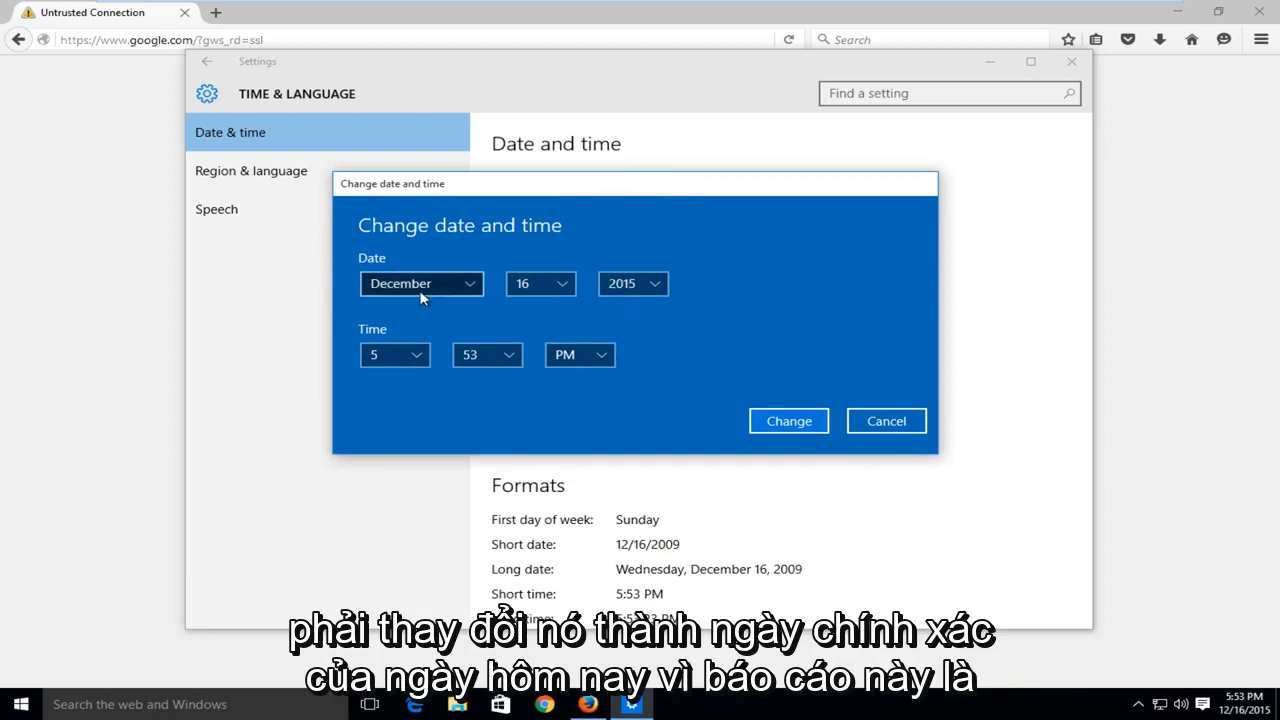
{"action": "mouse_move", "coordinate": [447, 303]}
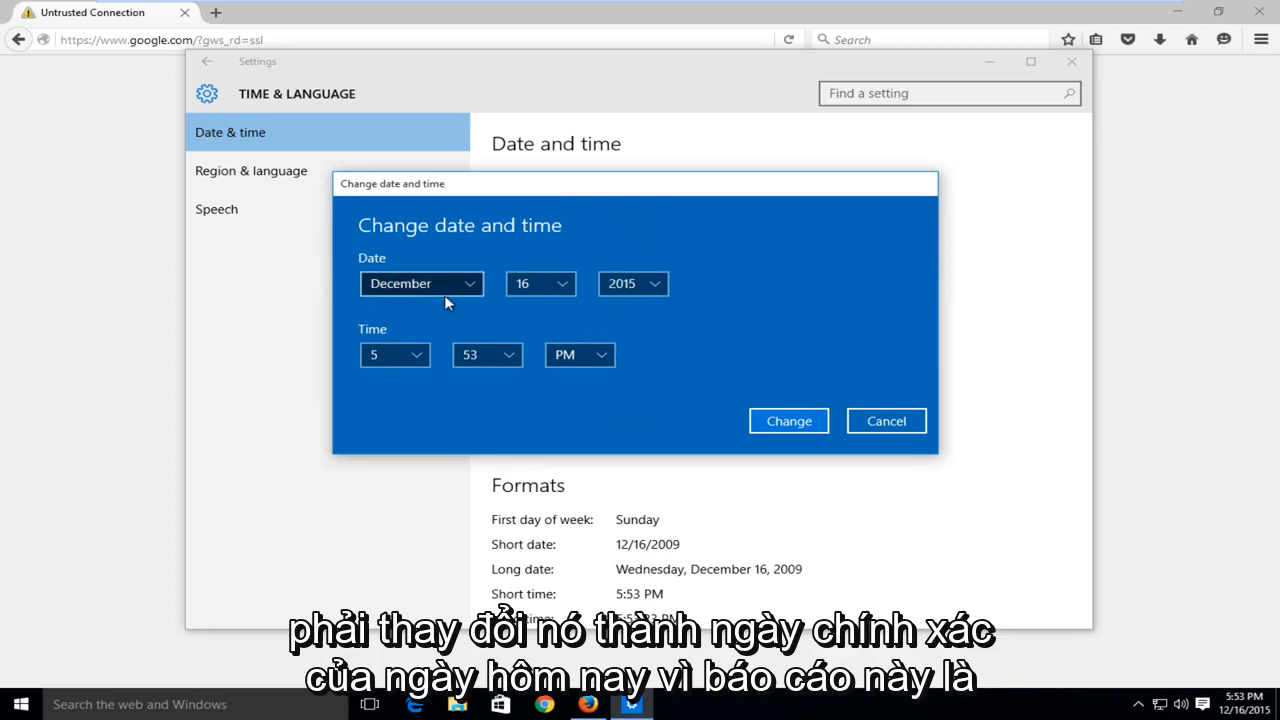
{"action": "mouse_move", "coordinate": [540, 348]}
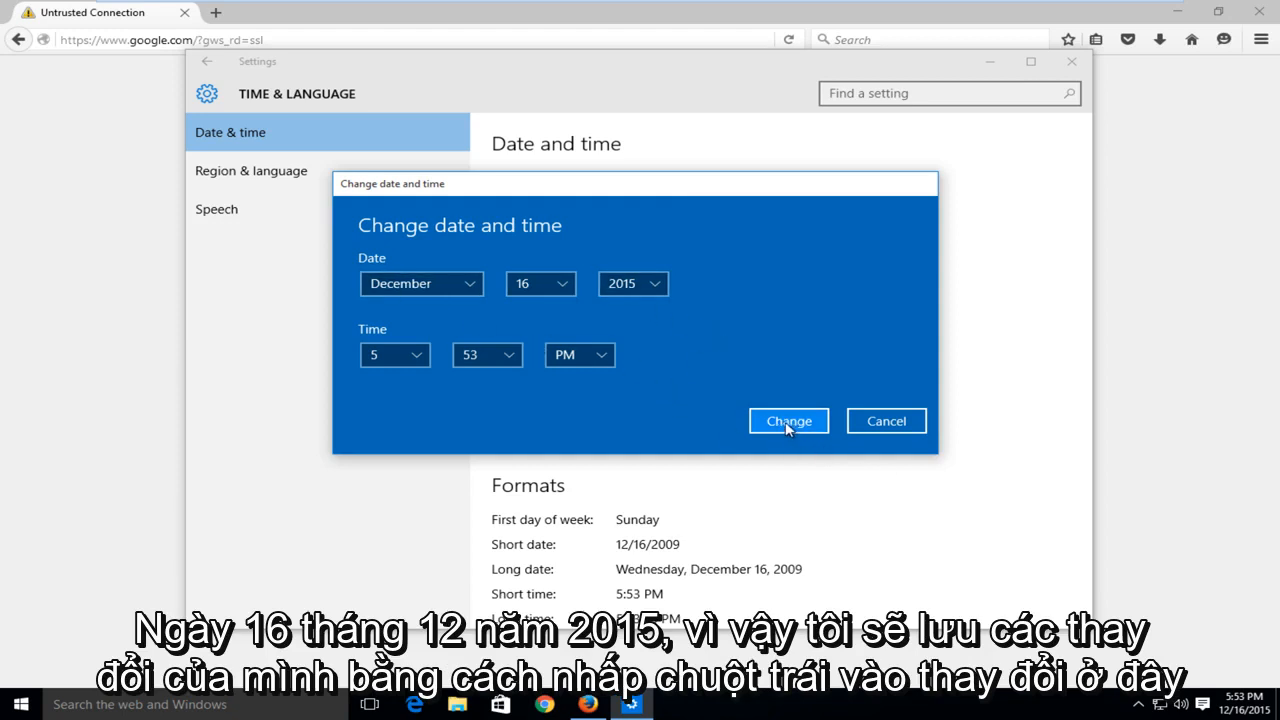
Confirm the December 16, 2015 date and reload google.com in Firefox
{"action": "left_click", "coordinate": [788, 420]}
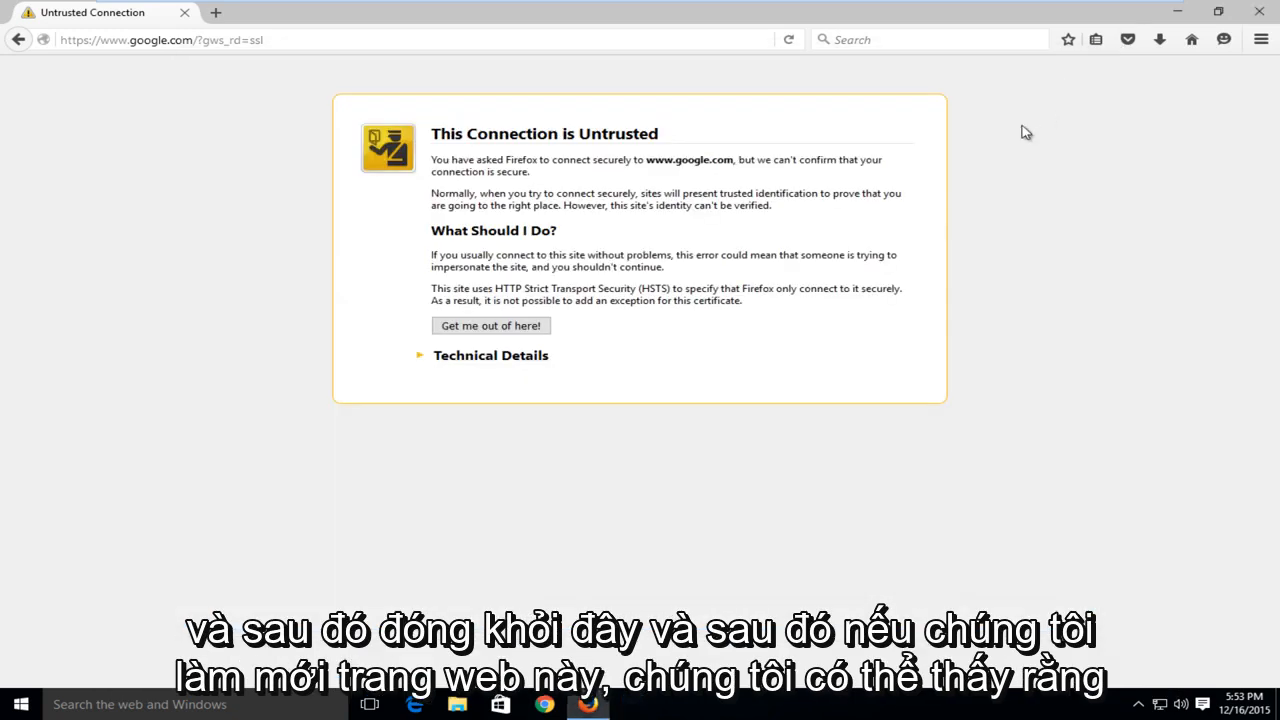
{"action": "left_click", "coordinate": [789, 40]}
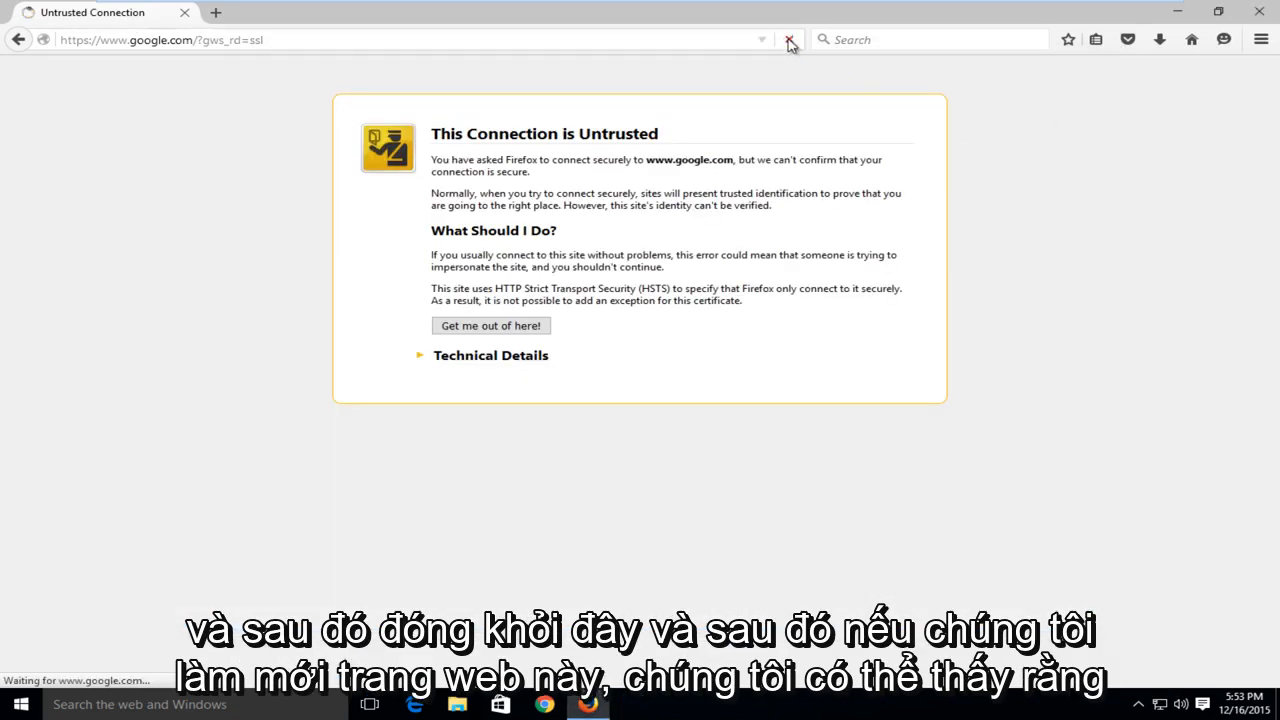
{"action": "left_click", "coordinate": [790, 39]}
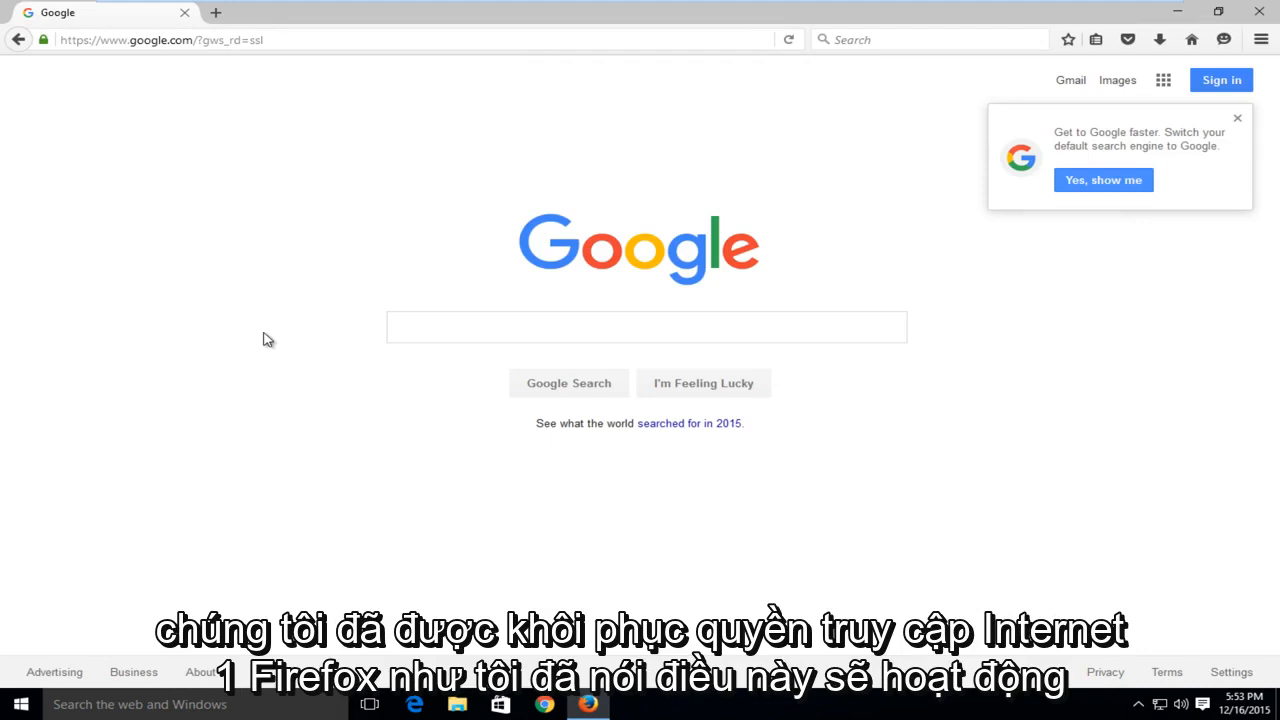
{"action": "mouse_move", "coordinate": [1059, 561]}
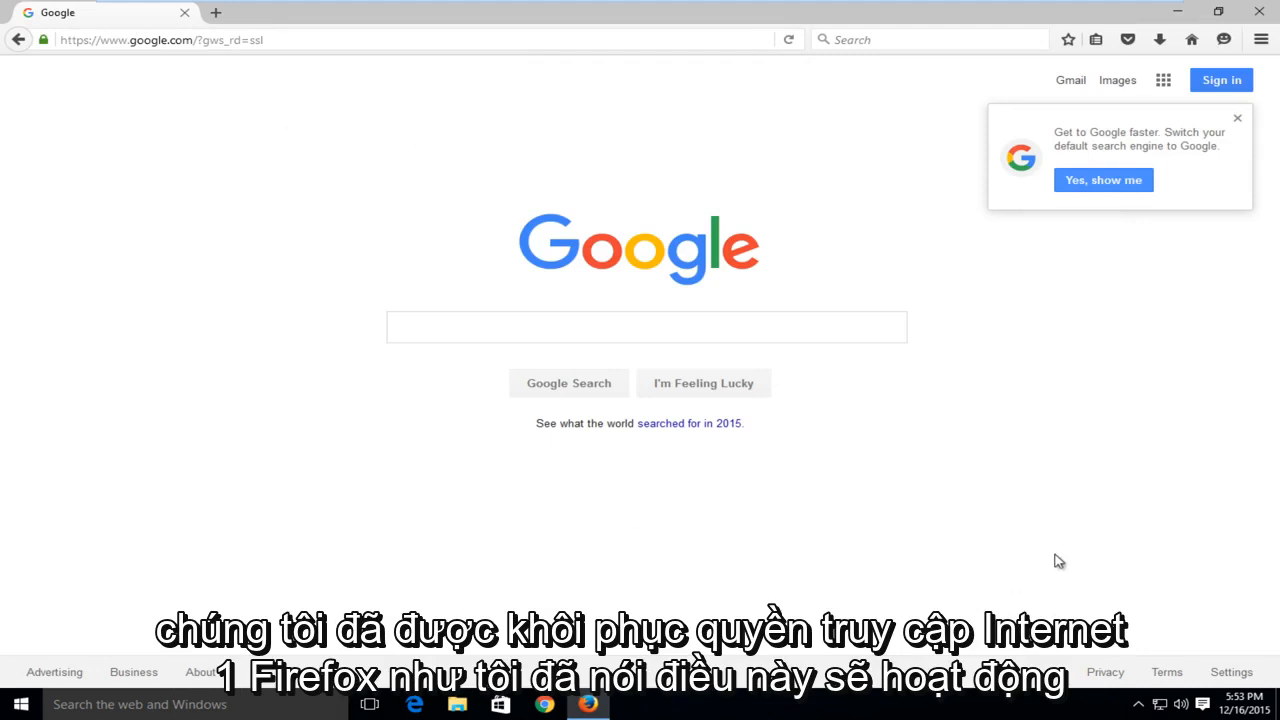
{"action": "mouse_move", "coordinate": [250, 408]}
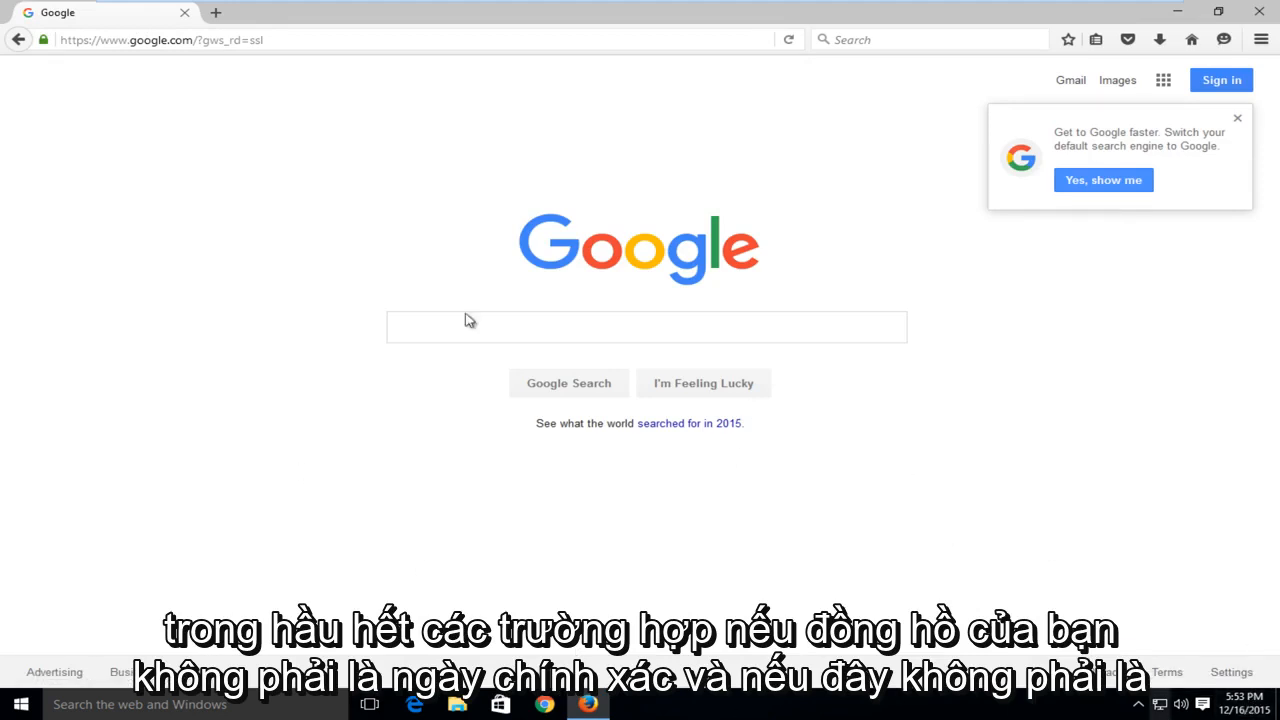
{"action": "mouse_move", "coordinate": [407, 298]}
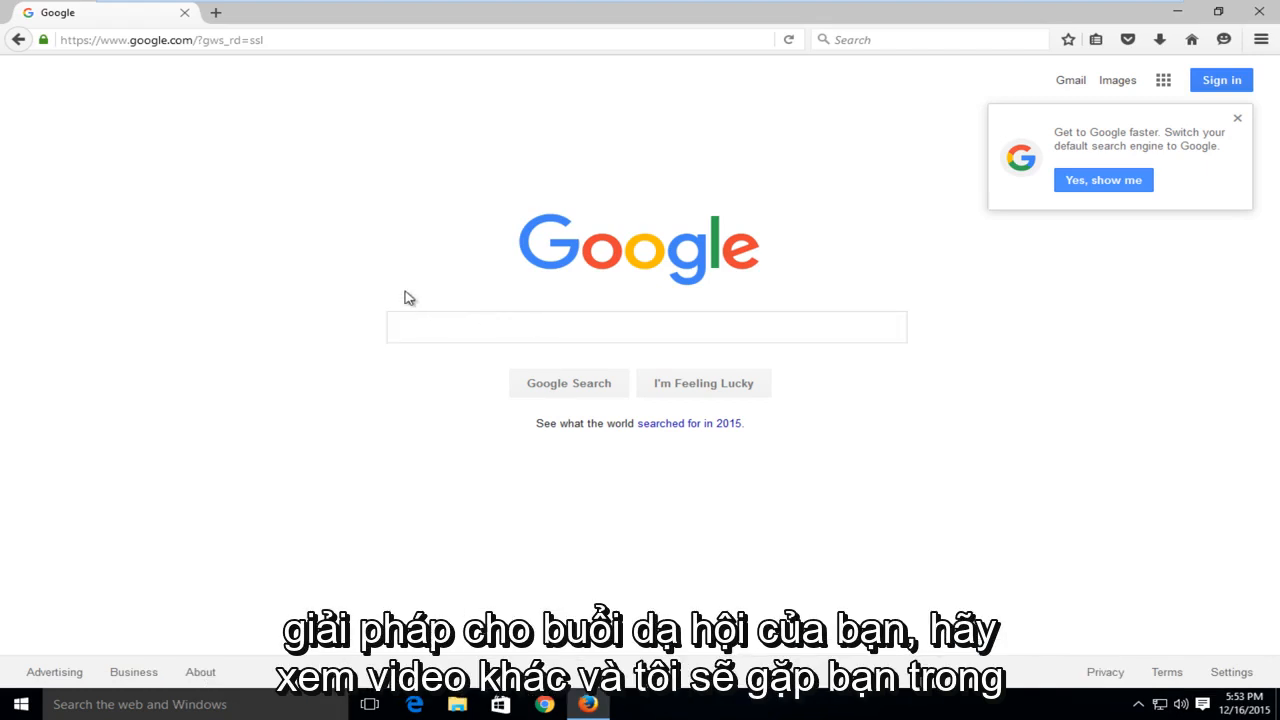